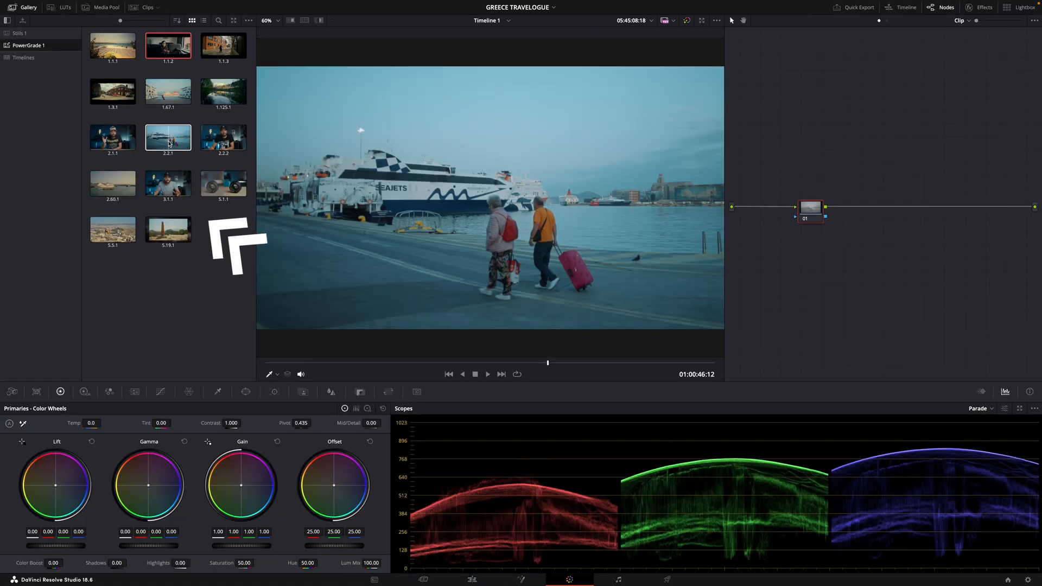
Toggle the grade off on the harbour clip to reveal the flat log image.
{"action": "left_click", "coordinate": [168, 229]}
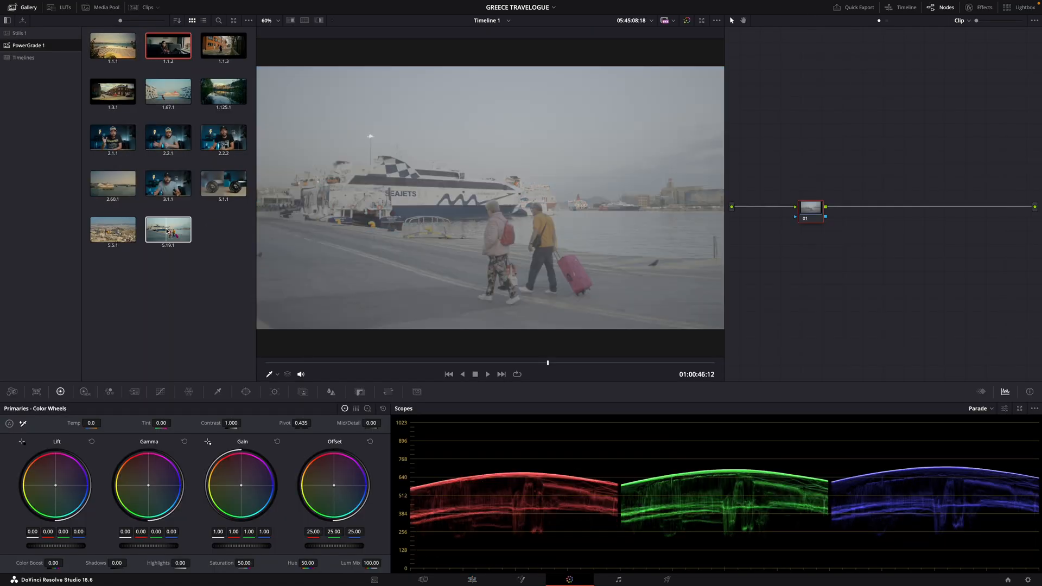
{"action": "left_click", "coordinate": [167, 229]}
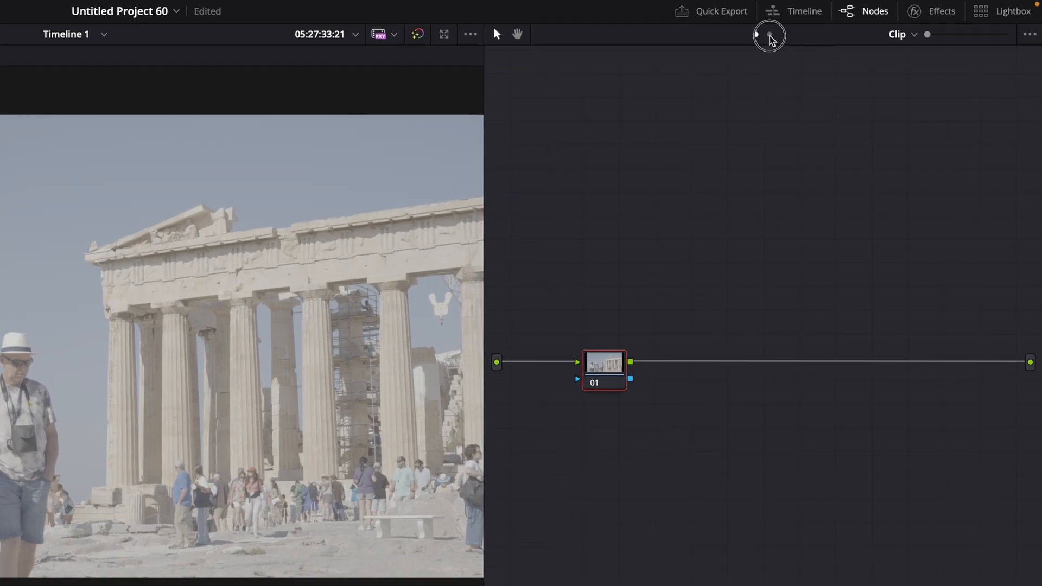
Load the Parthenon clip with its single correction node in the Node Editor.
{"action": "left_click", "coordinate": [902, 33]}
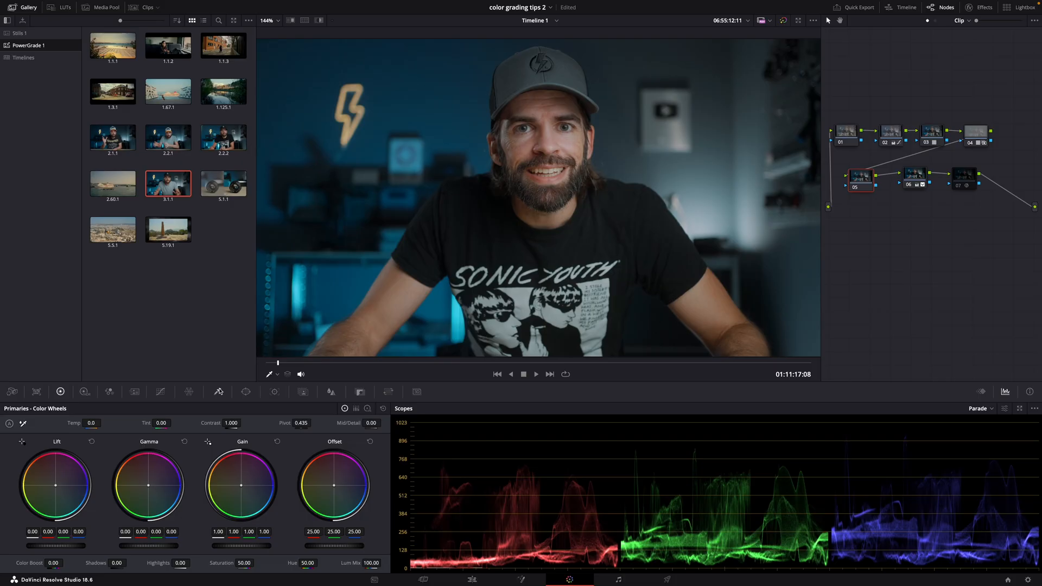
Qualify the presenter's skin tones and raise Denoise in Matte Finesse to clean the matte.
{"action": "left_click", "coordinate": [431, 204]}
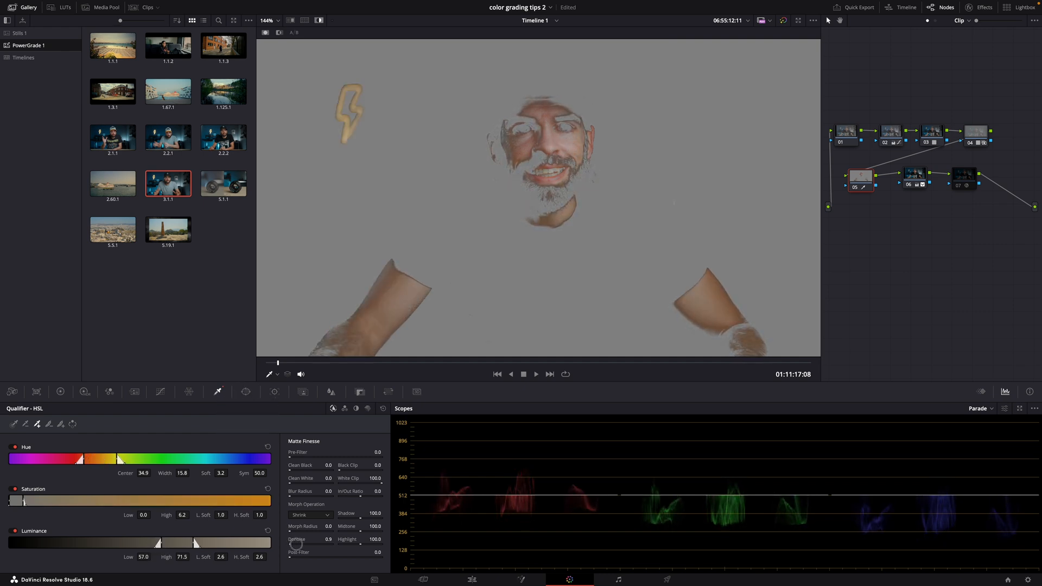
{"action": "left_click_drag", "start_coordinate": [295, 543], "coordinate": [250, 545]}
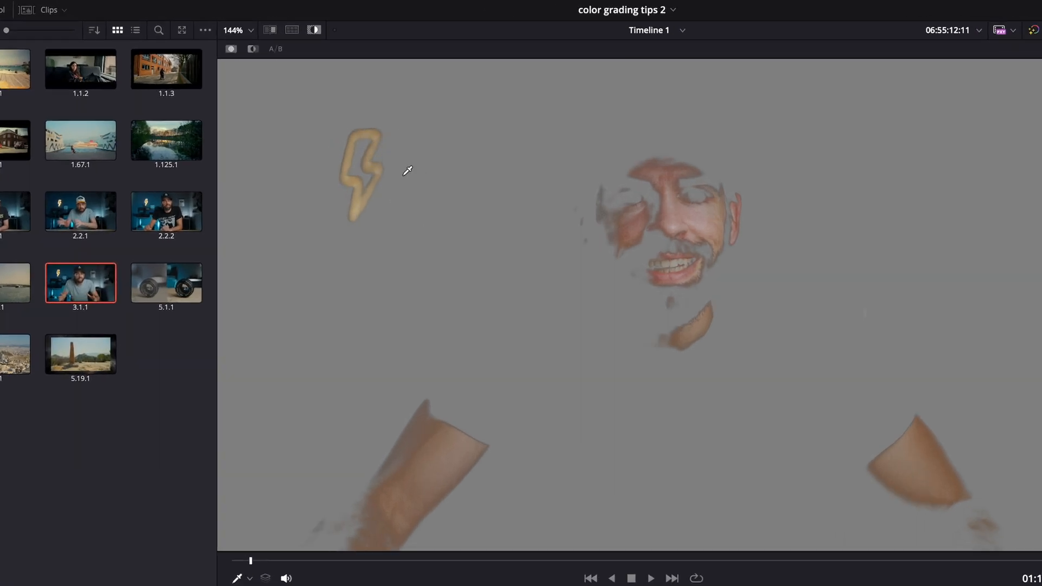
{"action": "mouse_move", "coordinate": [391, 327]}
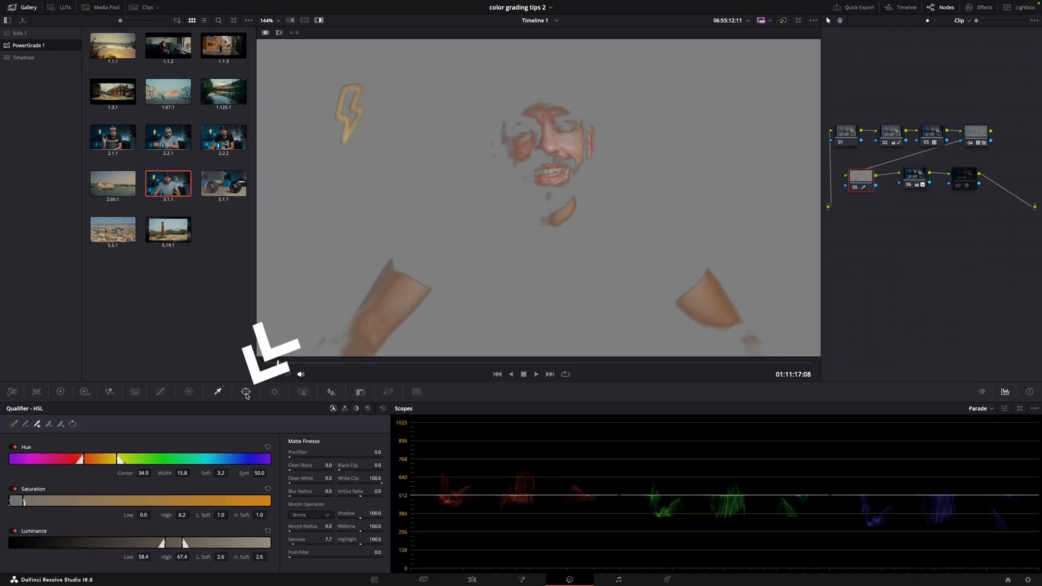
Enable a Circle window and fit it around the presenter's face in the viewer.
{"action": "left_click", "coordinate": [245, 392]}
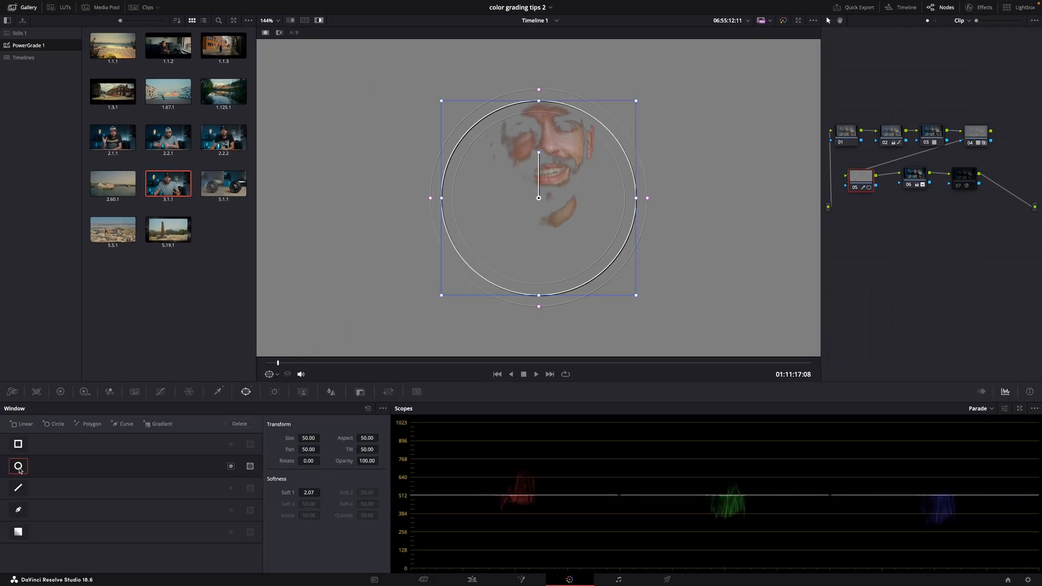
{"action": "left_click_drag", "start_coordinate": [539, 198], "coordinate": [544, 163]}
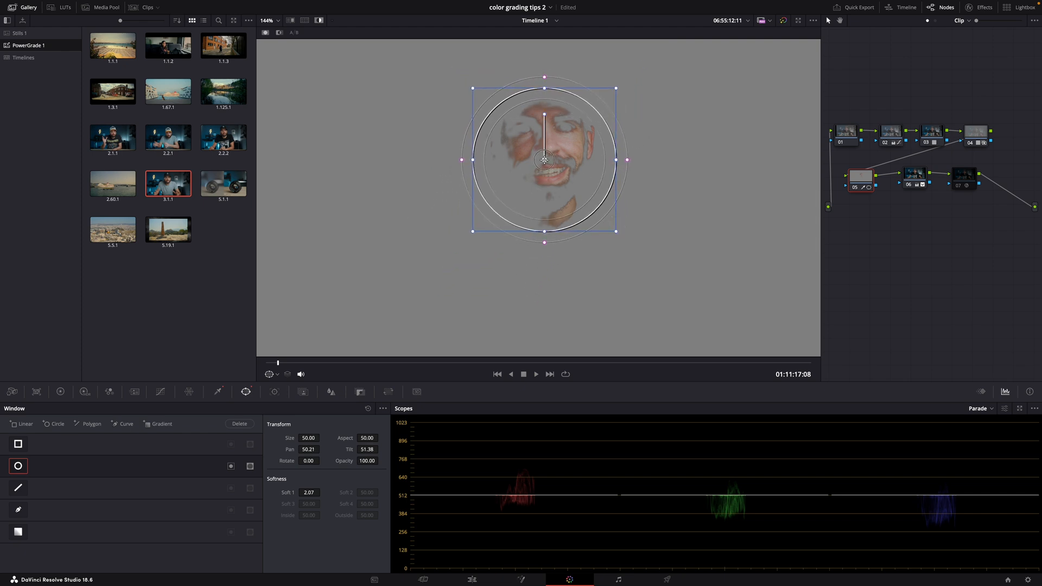
{"action": "left_click_drag", "start_coordinate": [545, 160], "coordinate": [557, 141]}
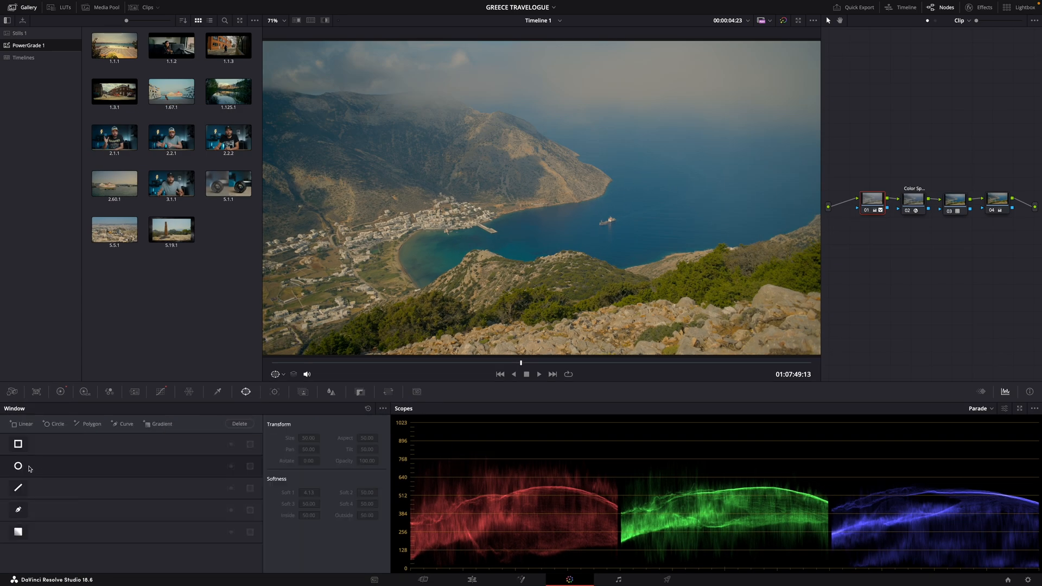
Place a Circle window over the bay and return to the Primaries colour wheels.
{"action": "left_click", "coordinate": [18, 465]}
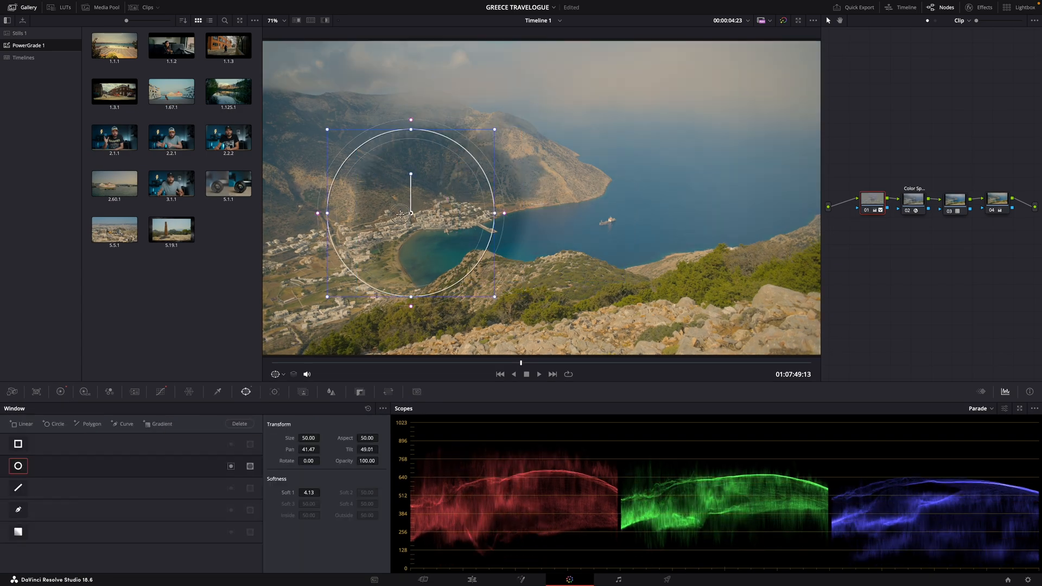
{"action": "left_click_drag", "start_coordinate": [410, 214], "coordinate": [475, 202]}
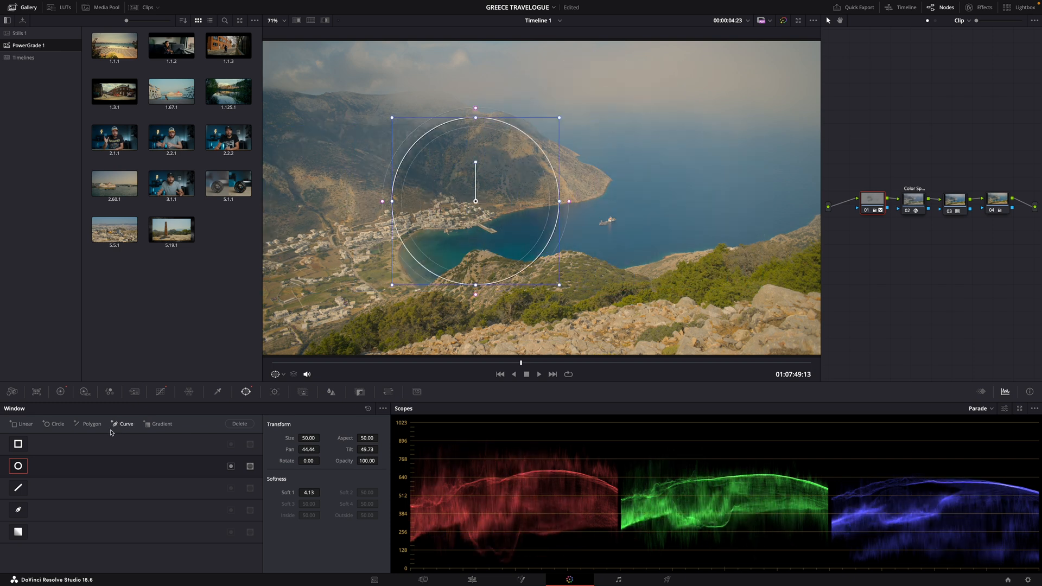
{"action": "left_click", "coordinate": [58, 392]}
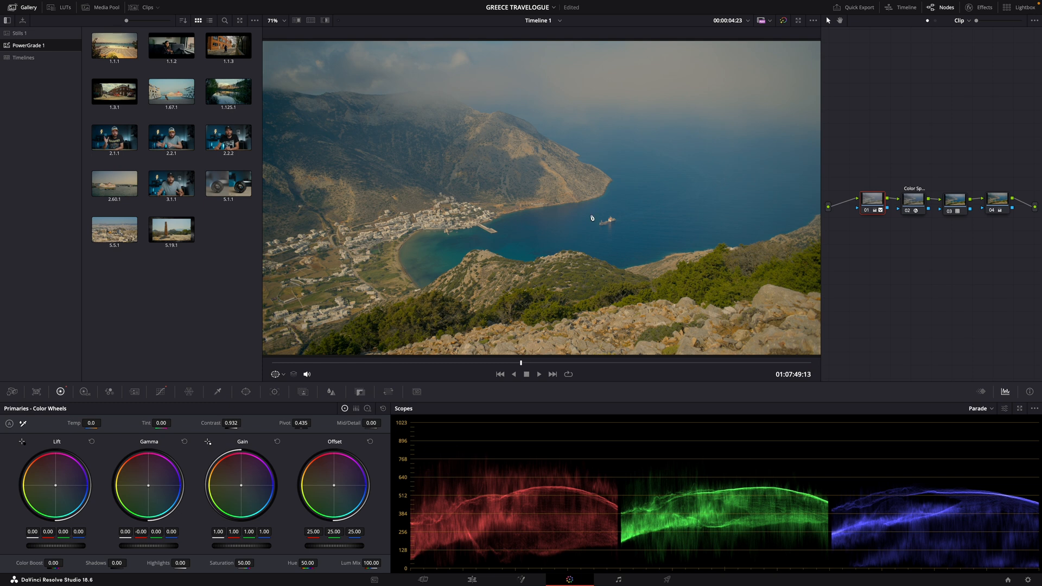
{"action": "mouse_move", "coordinate": [532, 223]}
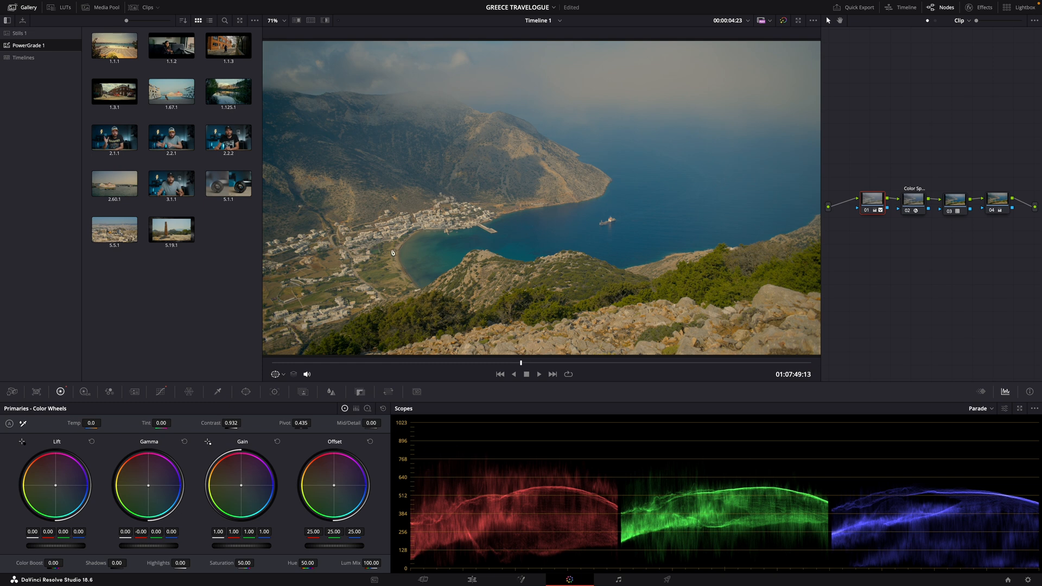
{"action": "mouse_move", "coordinate": [49, 434]}
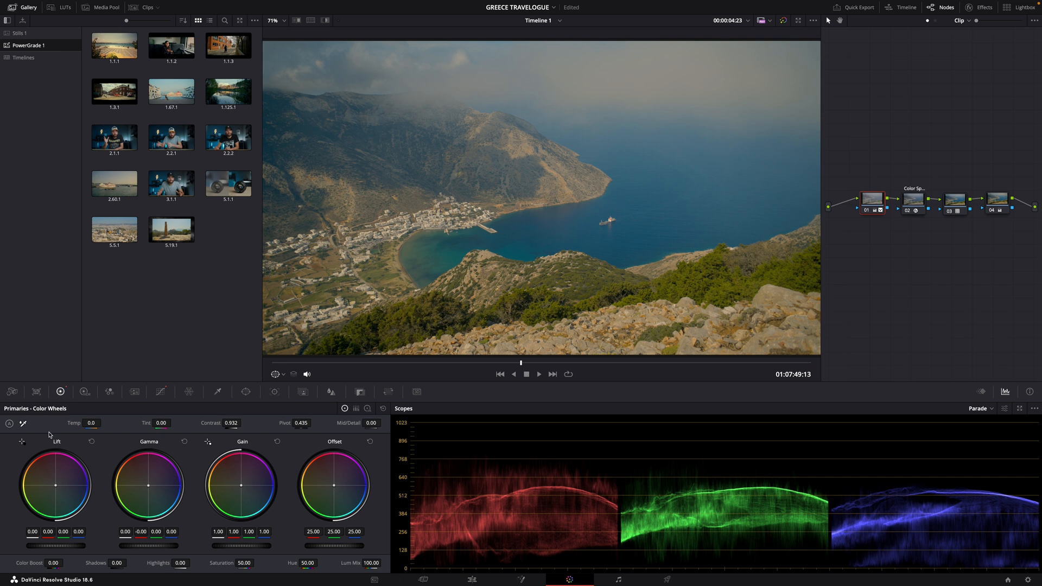
{"action": "mouse_move", "coordinate": [67, 434]}
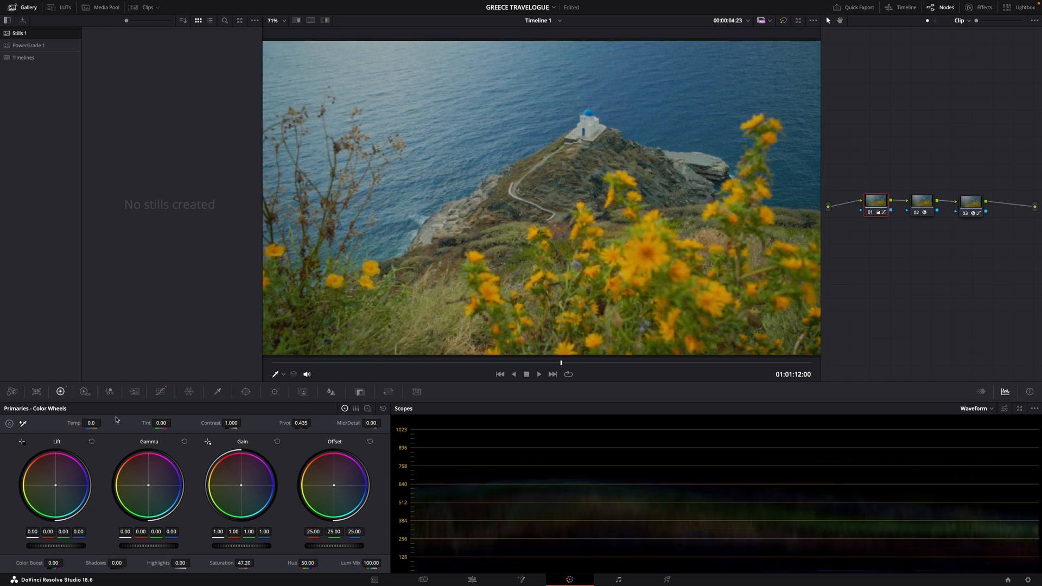
Lift the luma curve's bottom-left black point twice, washing out the shadows.
{"action": "left_click", "coordinate": [161, 392]}
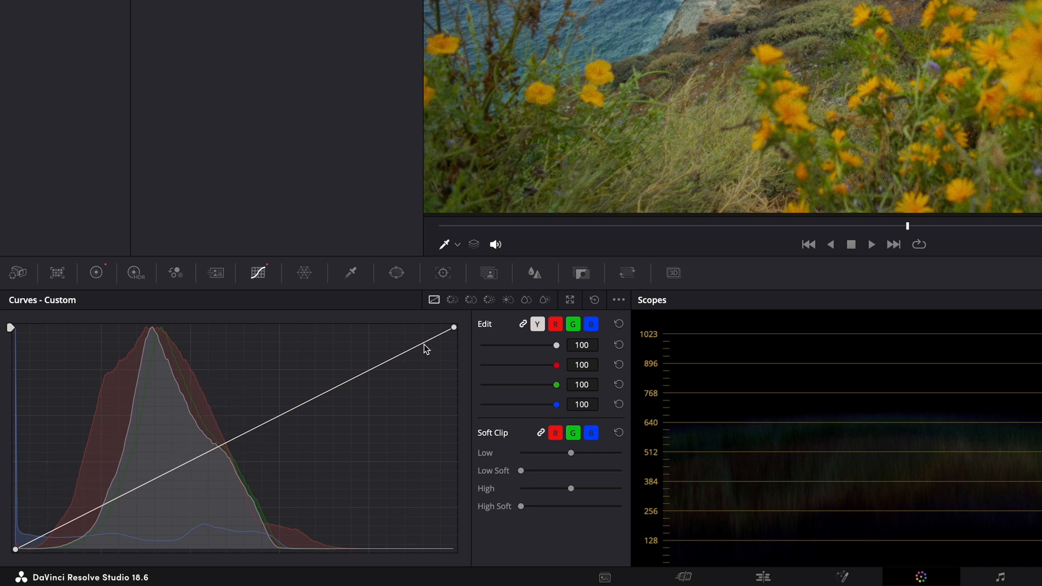
{"action": "mouse_move", "coordinate": [372, 371]}
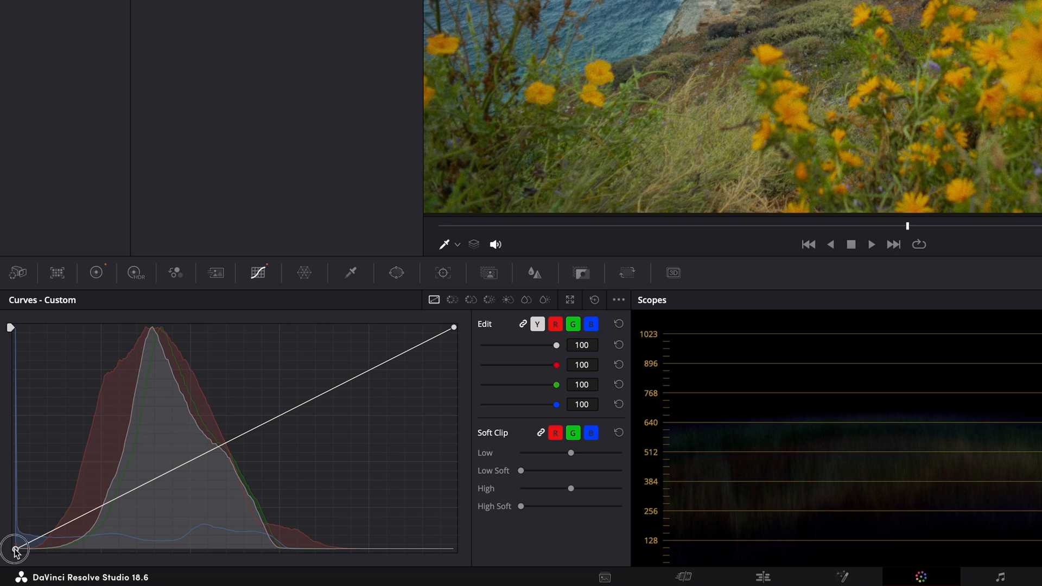
{"action": "left_click_drag", "start_coordinate": [13, 548], "coordinate": [13, 475]}
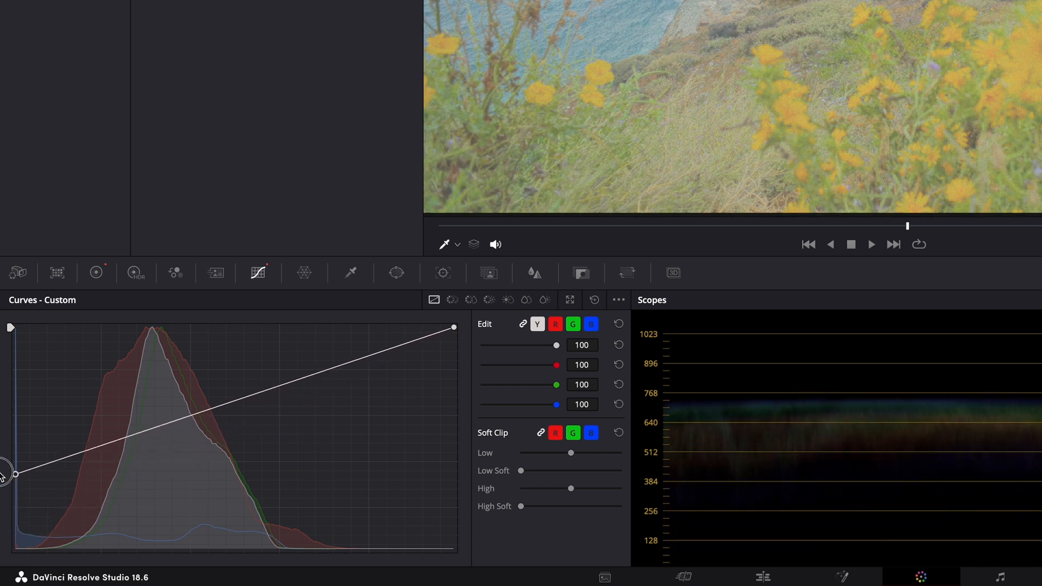
{"action": "left_click_drag", "start_coordinate": [11, 475], "coordinate": [14, 448]}
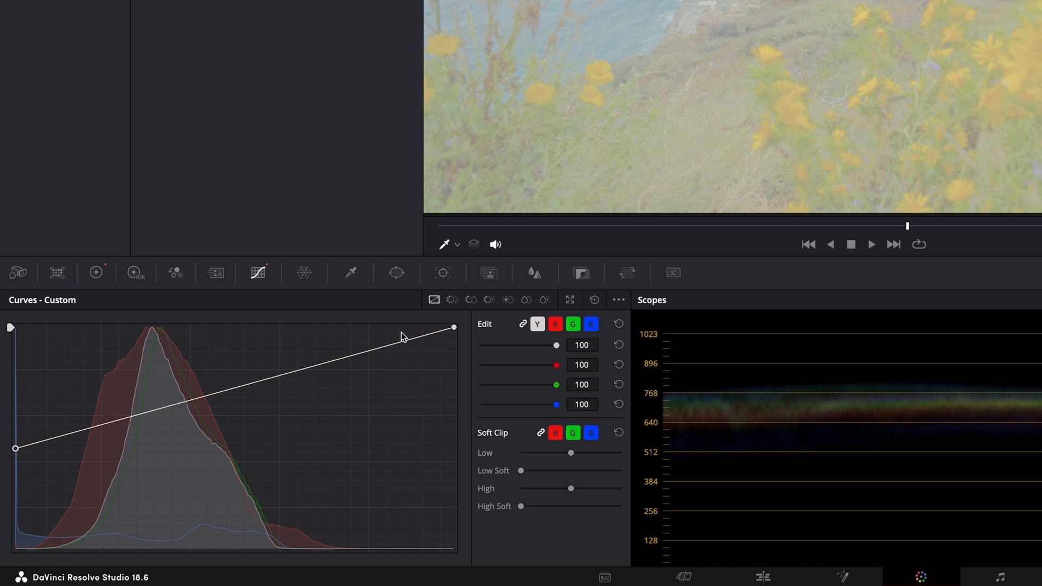
{"action": "mouse_move", "coordinate": [113, 439]}
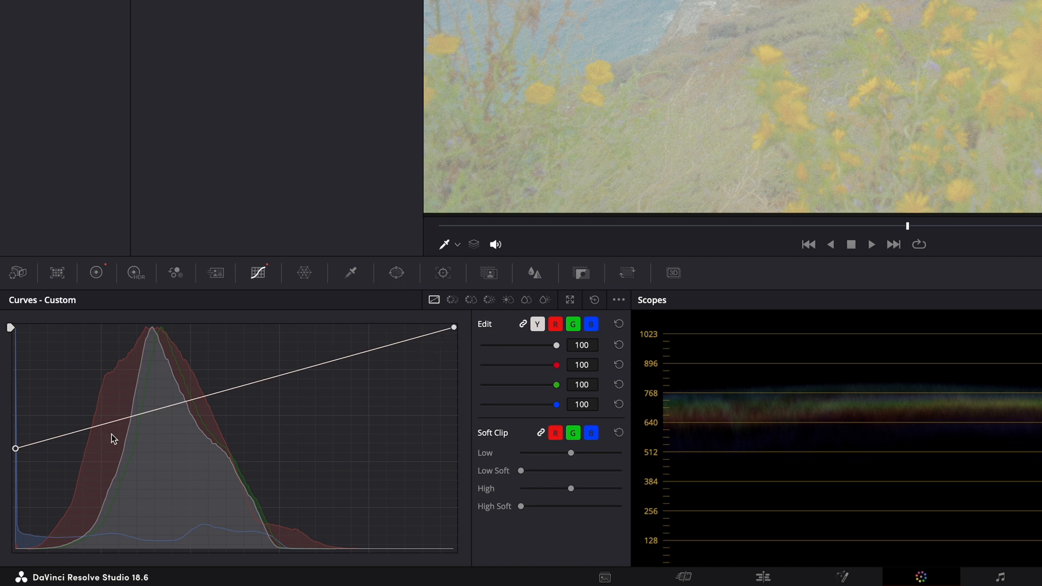
{"action": "mouse_move", "coordinate": [16, 464]}
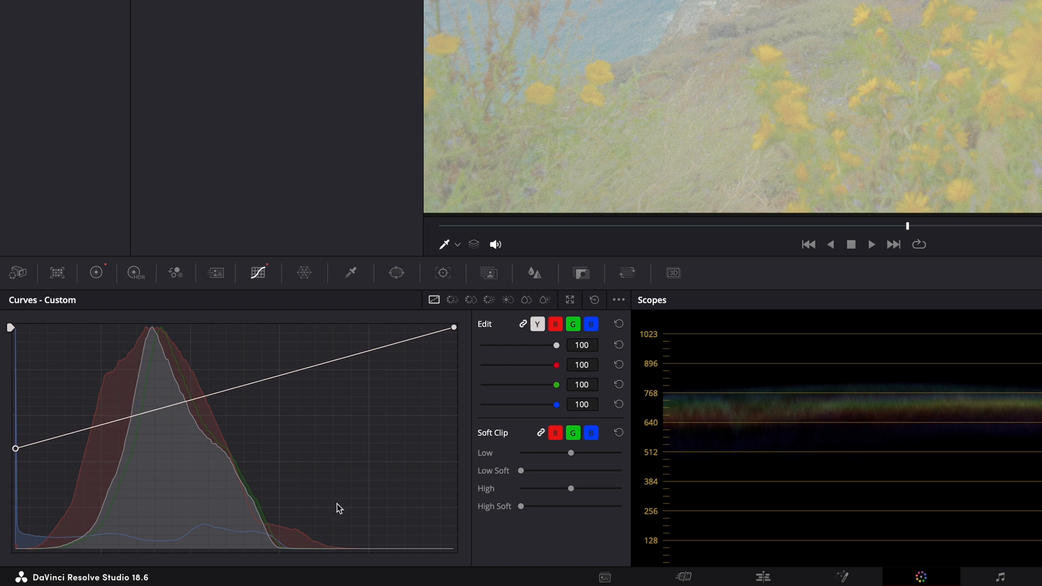
{"action": "mouse_move", "coordinate": [109, 286]}
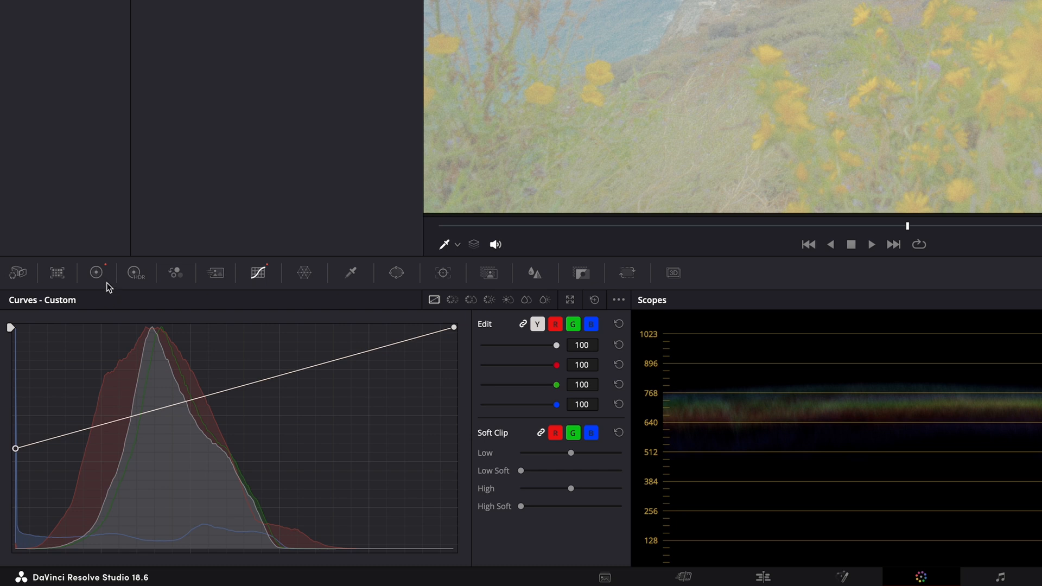
{"action": "left_click", "coordinate": [96, 273]}
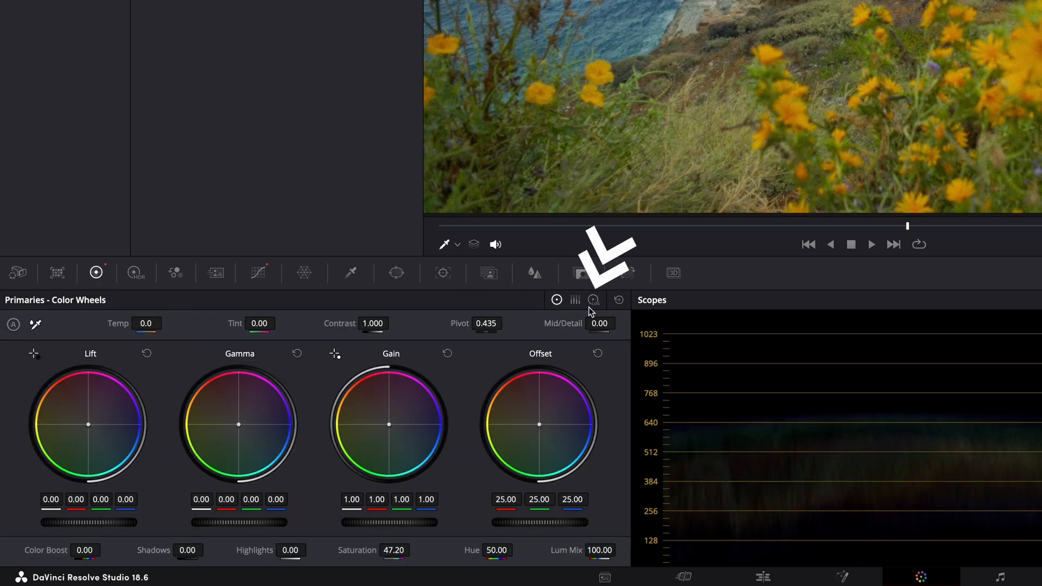
Show Log Wheels, then move only the darkest end of a curve pinned at its midpoint.
{"action": "left_click", "coordinate": [594, 300]}
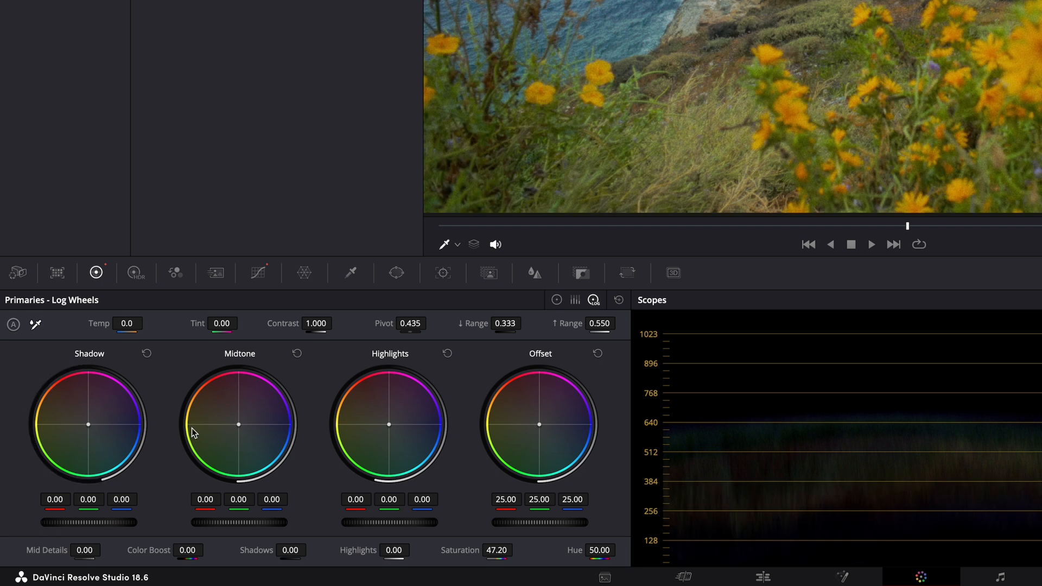
{"action": "left_click", "coordinate": [258, 272]}
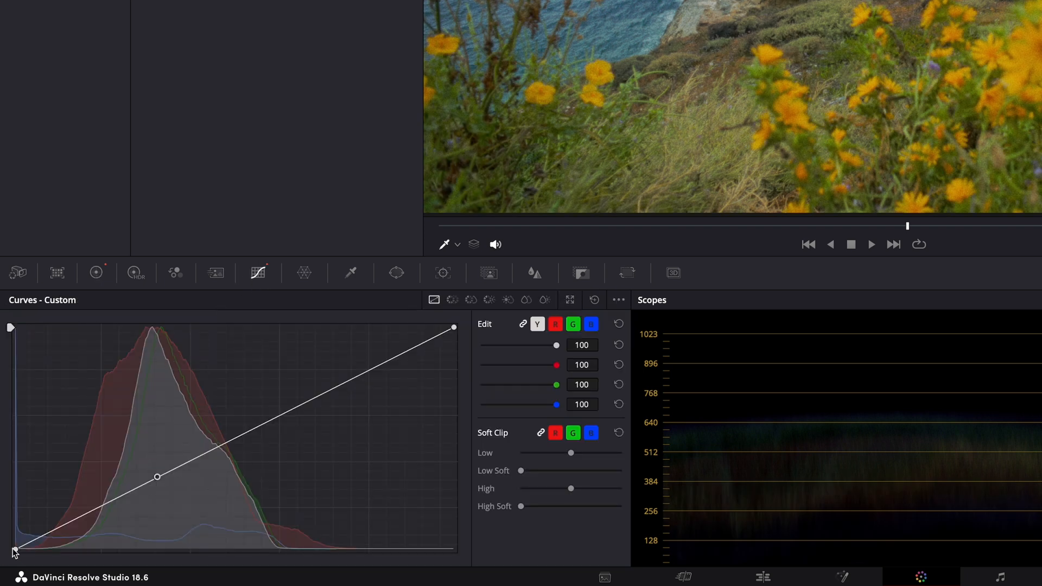
{"action": "left_click_drag", "start_coordinate": [13, 551], "coordinate": [13, 500]}
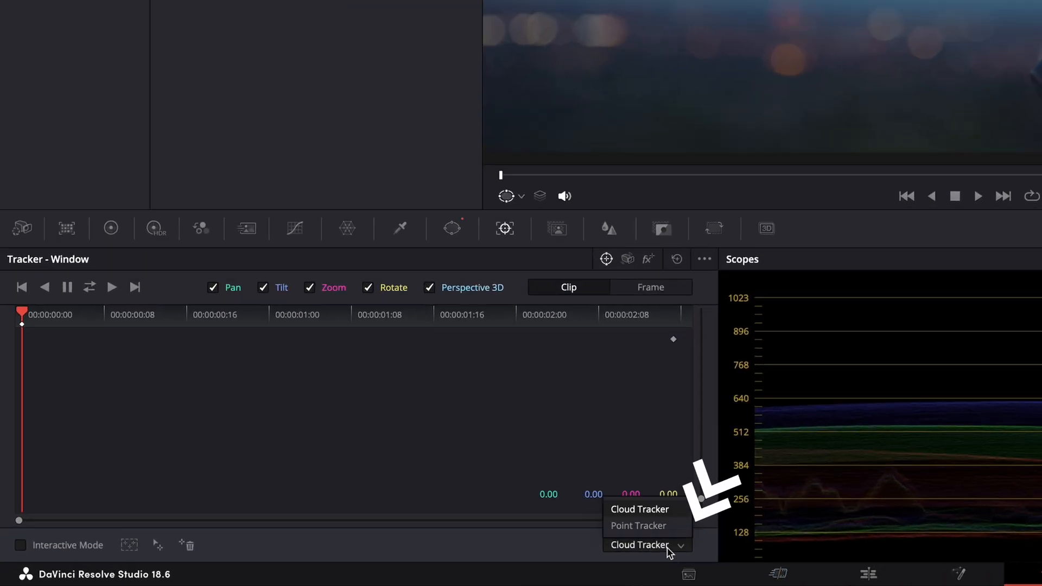
Point-track the window forward with one tracking point on the camera's corner.
{"action": "left_click", "coordinate": [638, 526]}
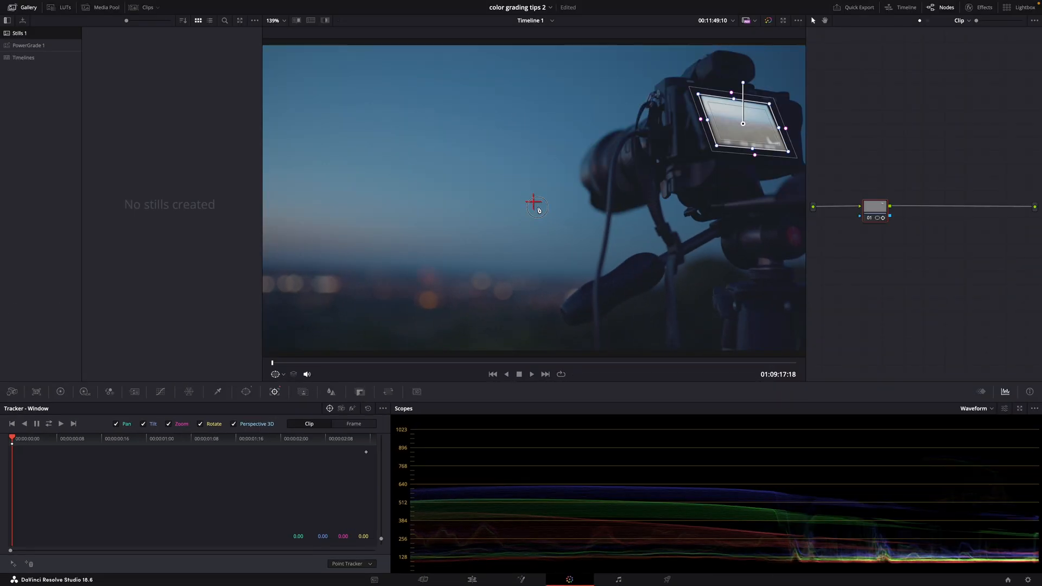
{"action": "left_click_drag", "start_coordinate": [536, 205], "coordinate": [689, 82]}
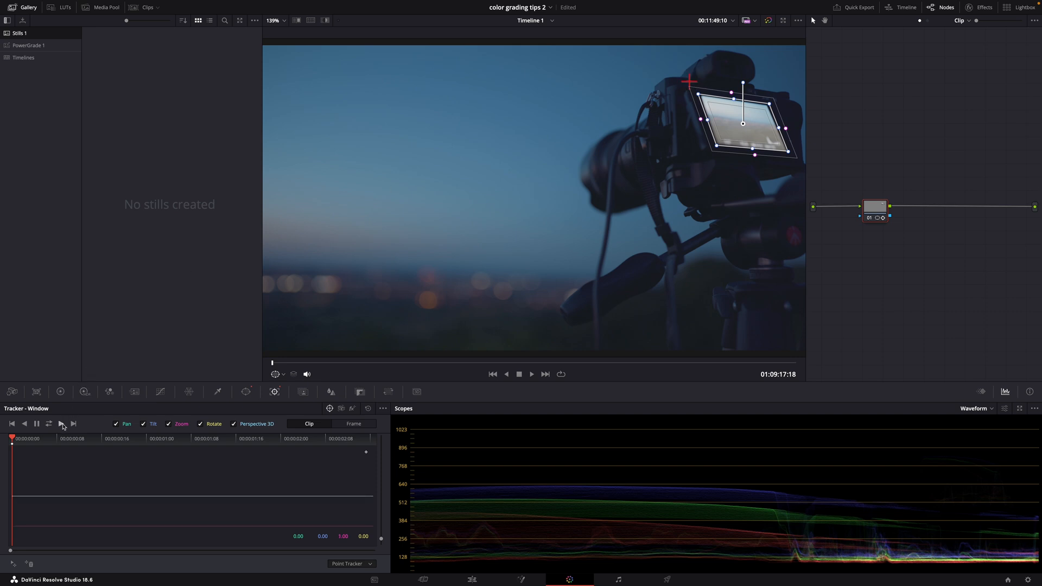
{"action": "left_click", "coordinate": [72, 423]}
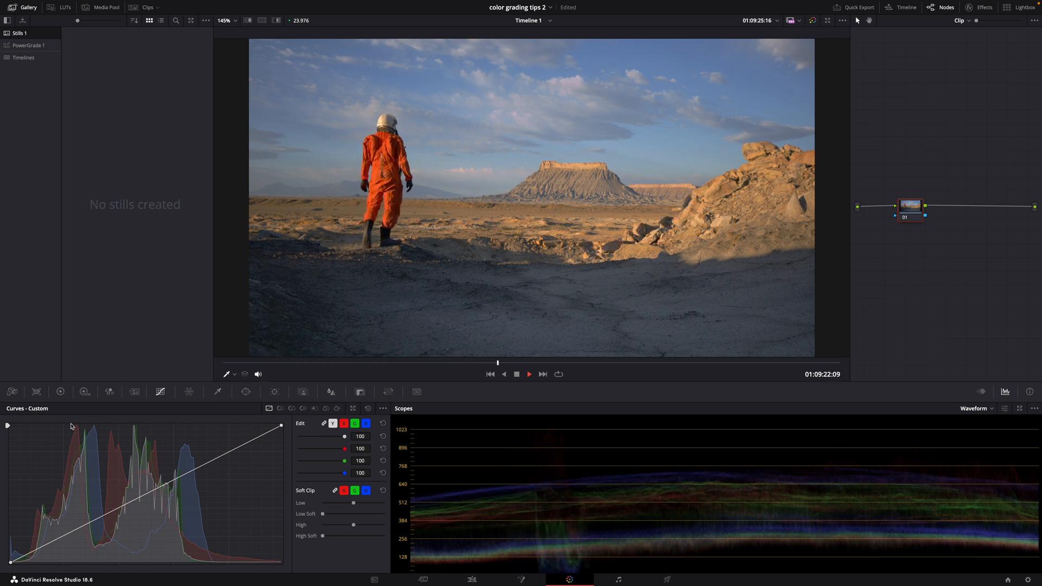
Draw a Curve window over the desert foreground and pull its shadows down in Curves.
{"action": "left_click", "coordinate": [245, 392]}
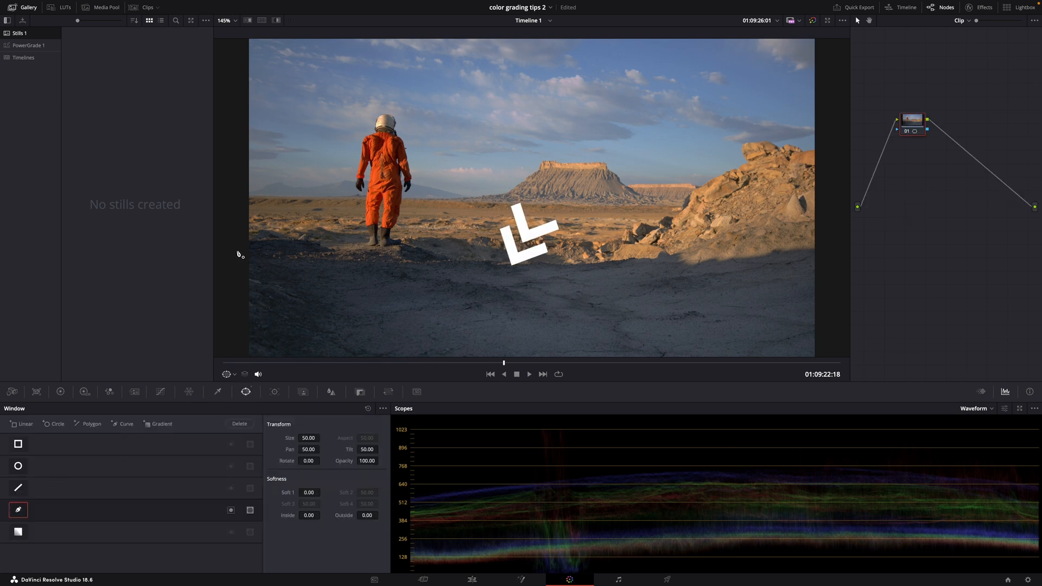
{"action": "left_click_drag", "start_coordinate": [530, 229], "coordinate": [426, 262]}
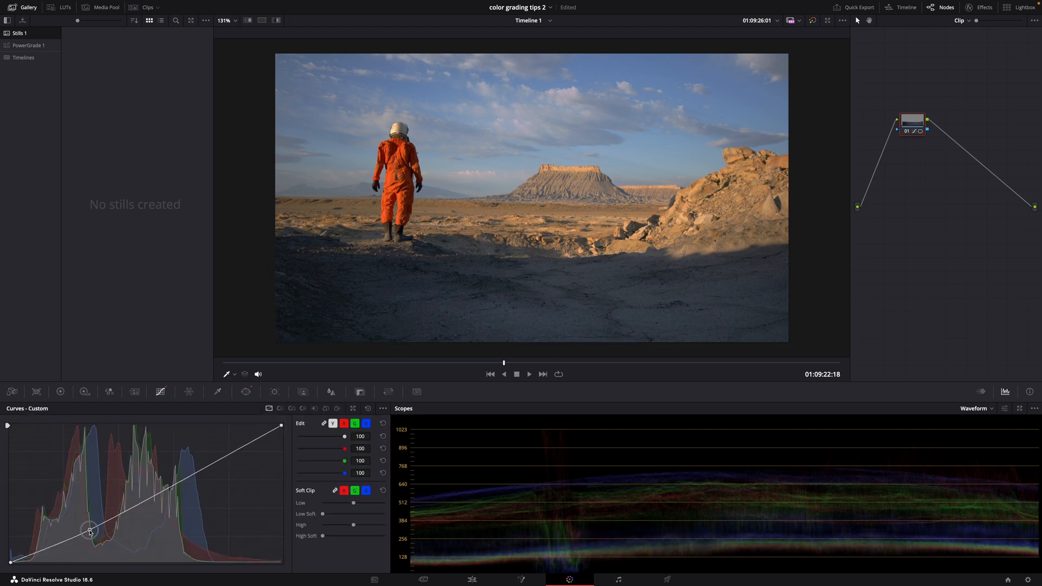
{"action": "left_click_drag", "start_coordinate": [90, 528], "coordinate": [90, 535]}
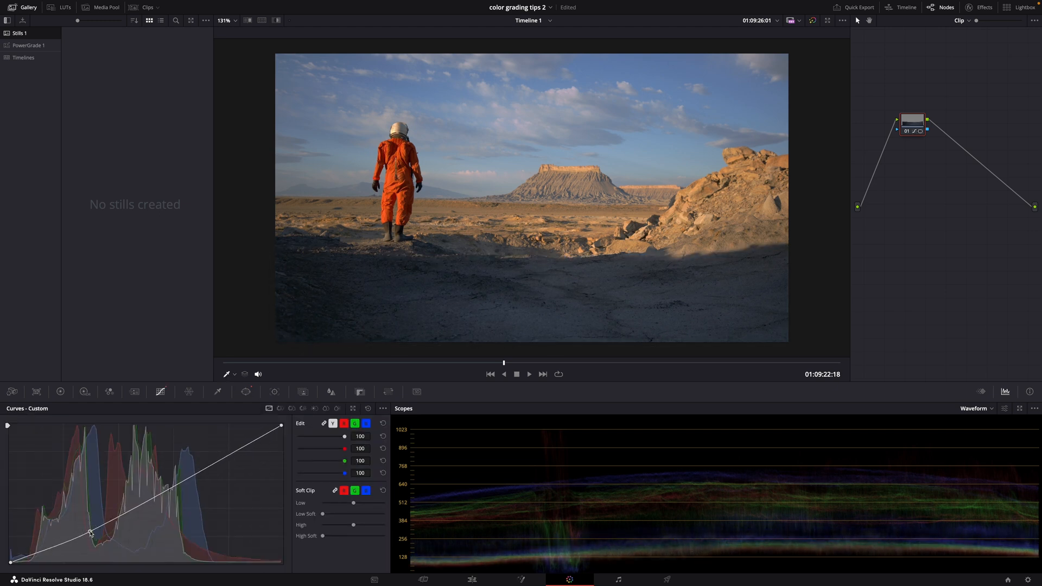